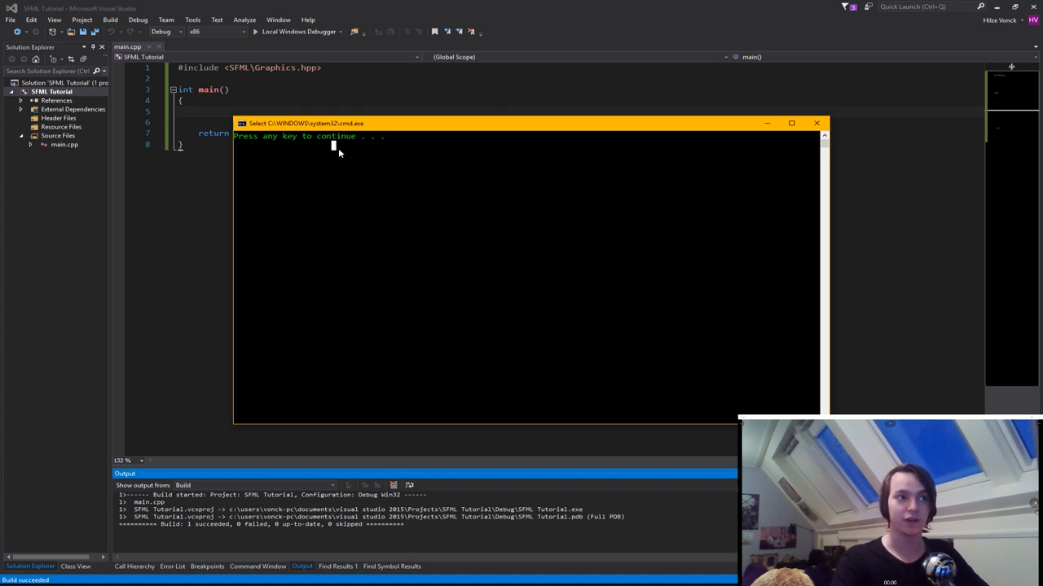
{"action": "mouse_move", "coordinate": [448, 187]}
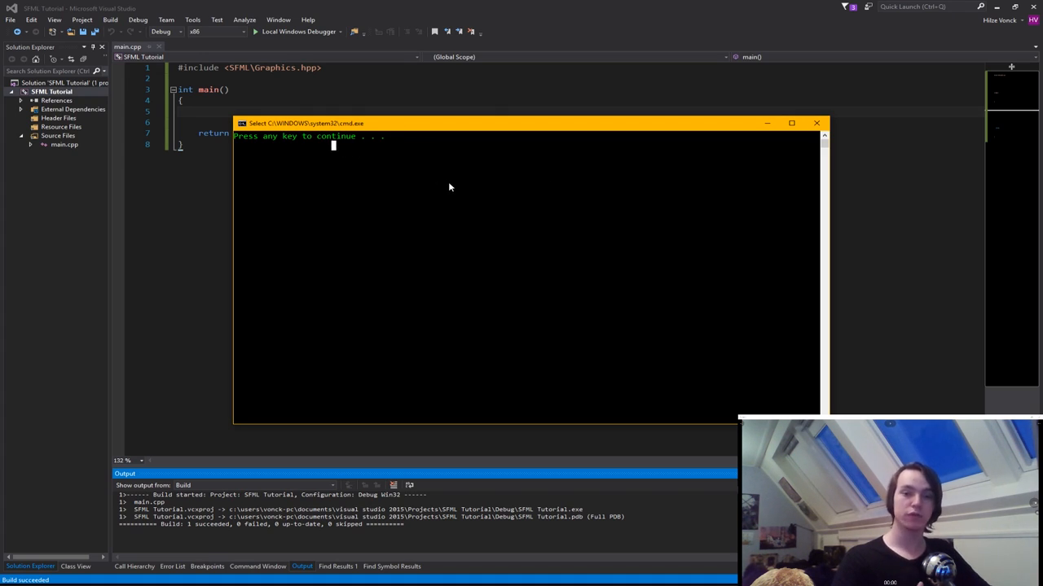
{"action": "mouse_move", "coordinate": [420, 157]}
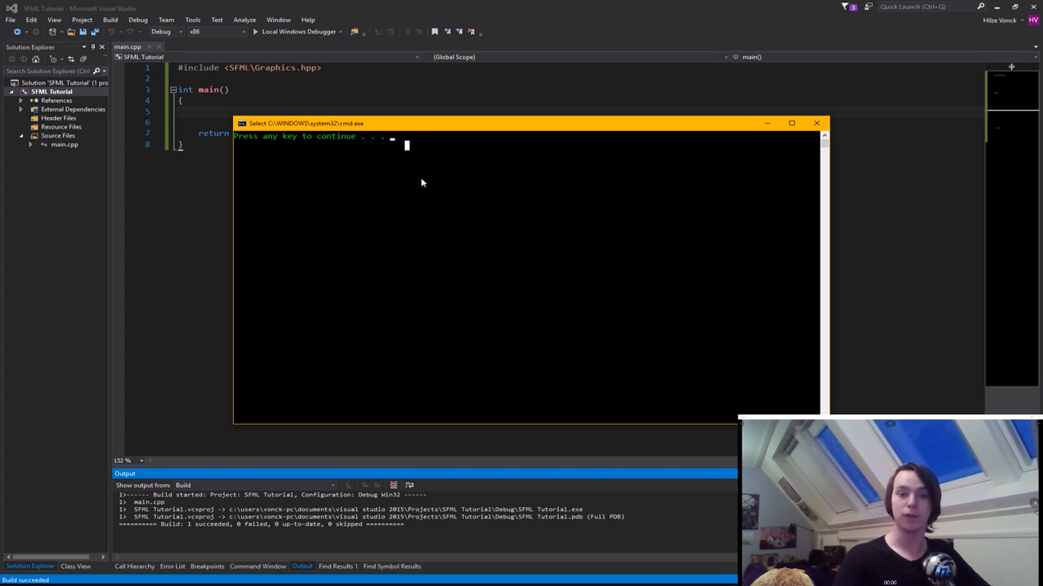
{"action": "mouse_move", "coordinate": [502, 269]}
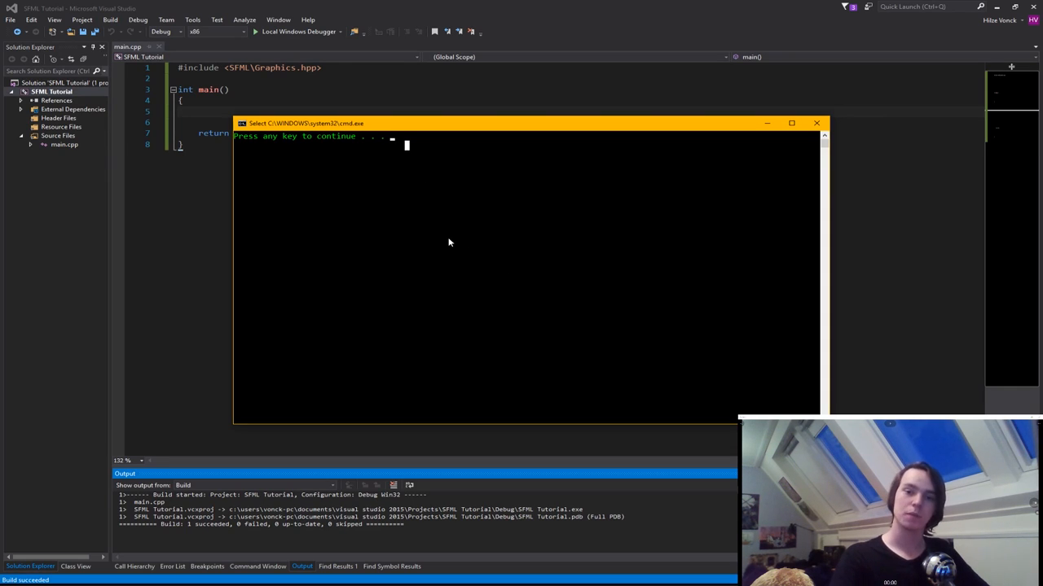
{"action": "mouse_move", "coordinate": [446, 241]}
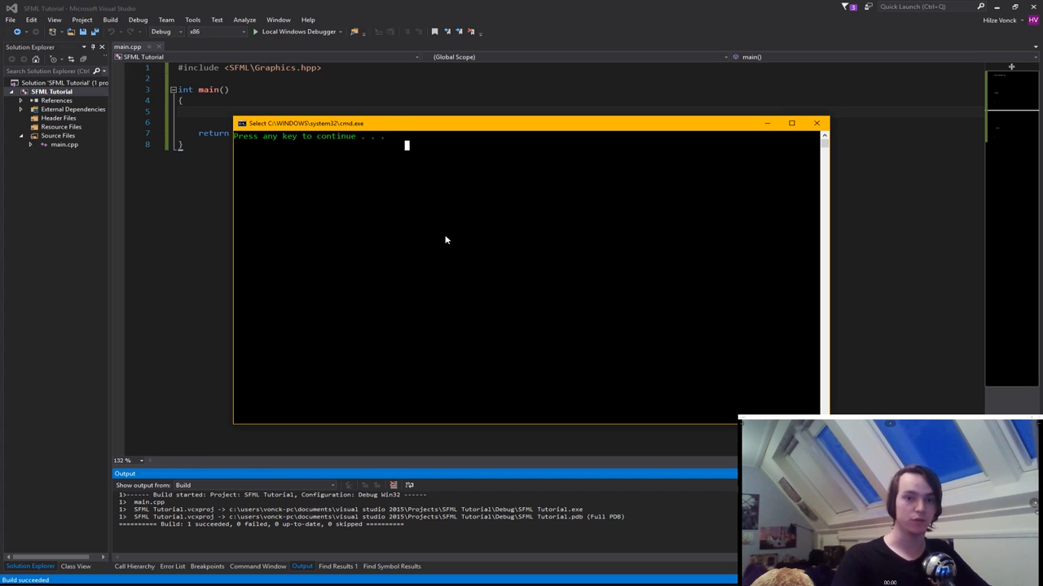
- Dismiss the 'Press any key to continue' console to return to main.cpp
{"action": "key", "text": "enter"}
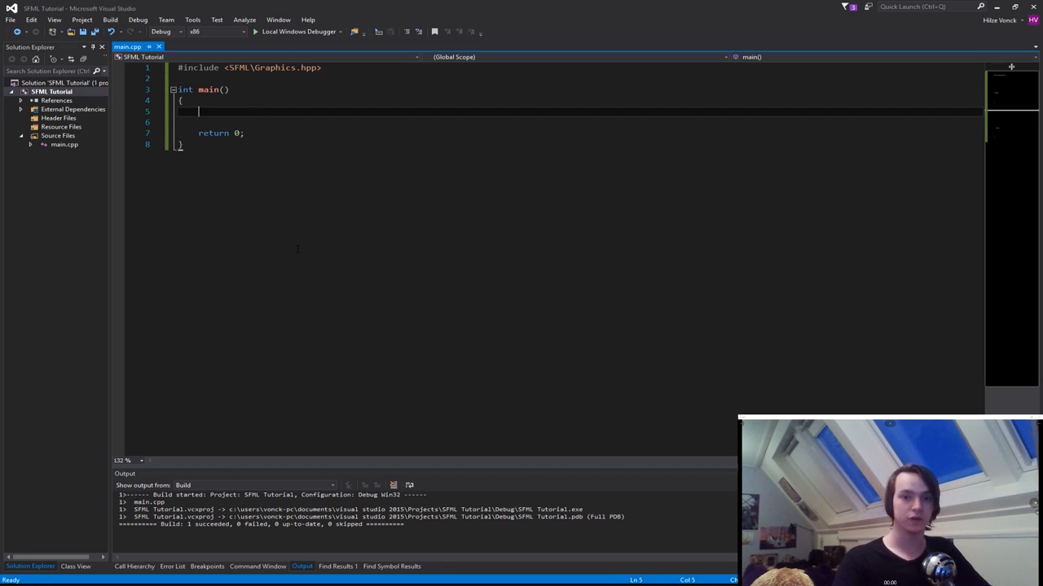
- Start an sf::RenderWindow named window constructed from an sf::VideoMode
{"action": "type", "text": "sf"}
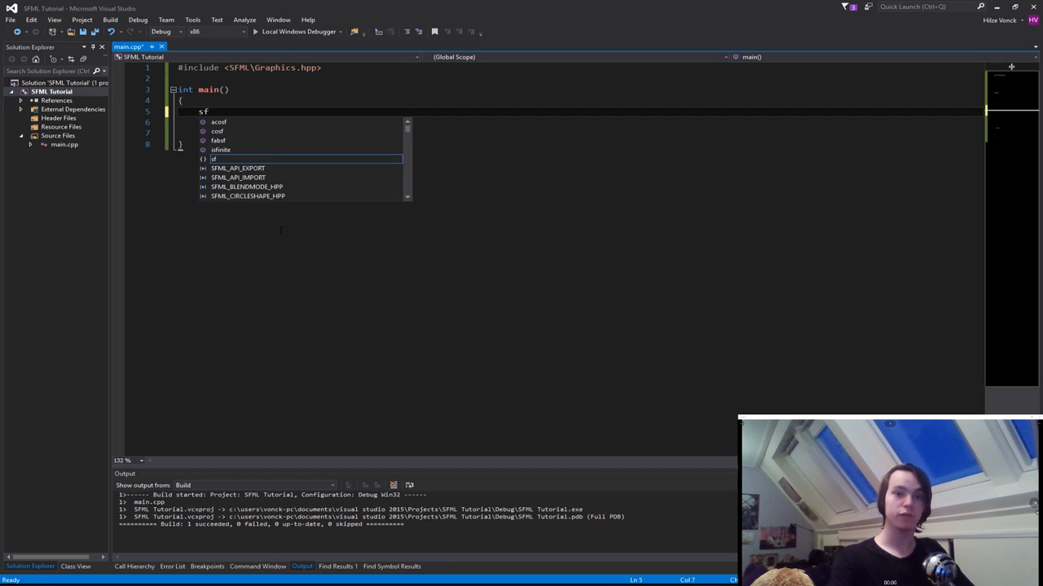
{"action": "type", "text": "::"}
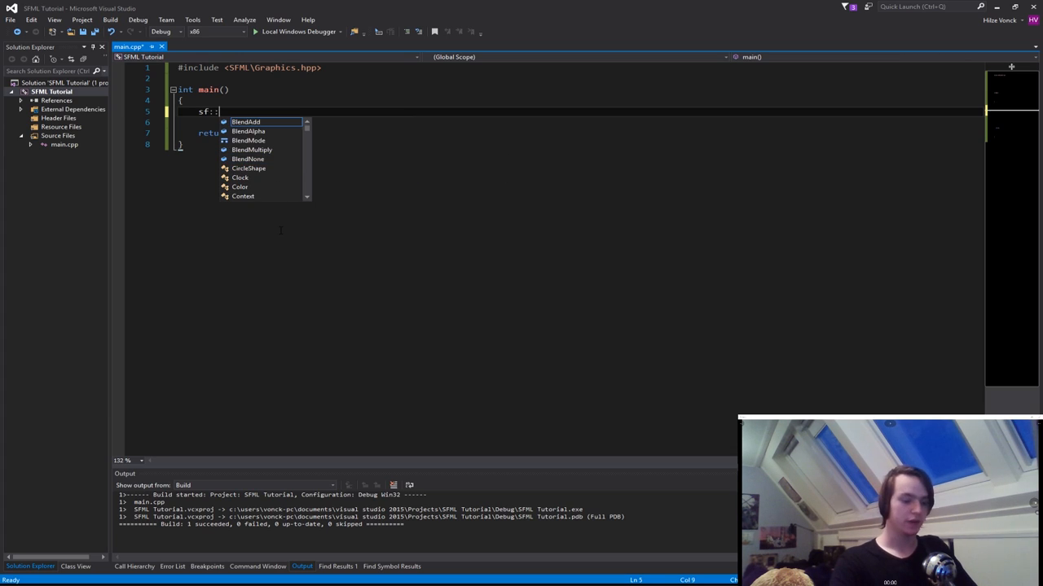
{"action": "type", "text": "renderWindow window(,"}
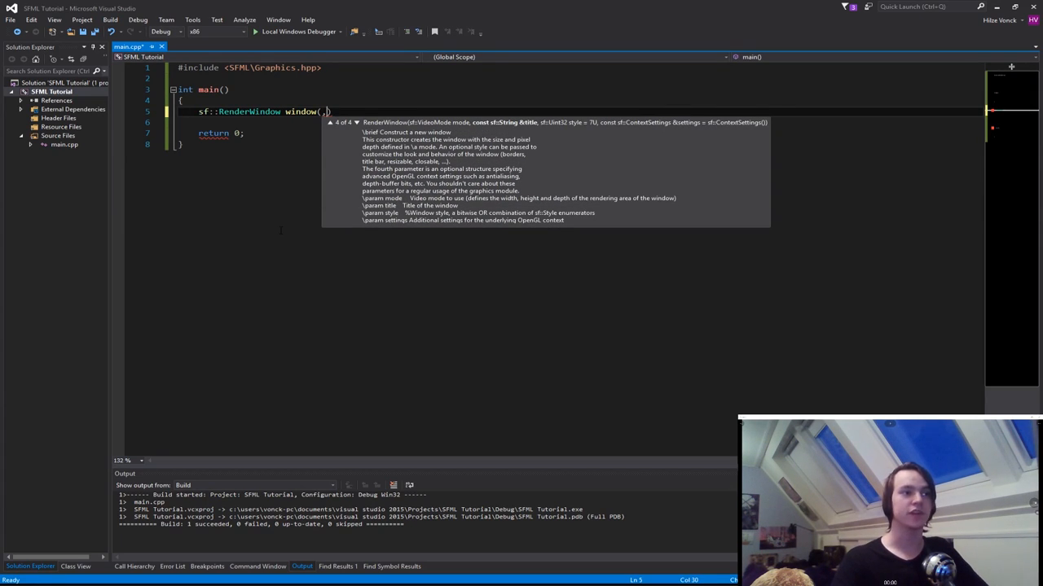
{"action": "key", "text": "Backspace"}
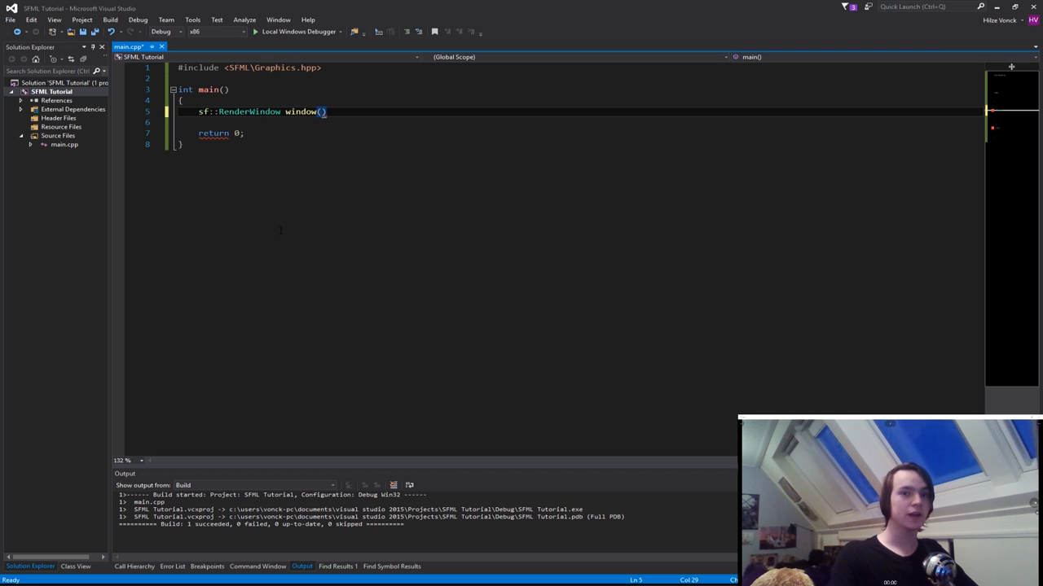
{"action": "type", "text": "sf::videoMode("}
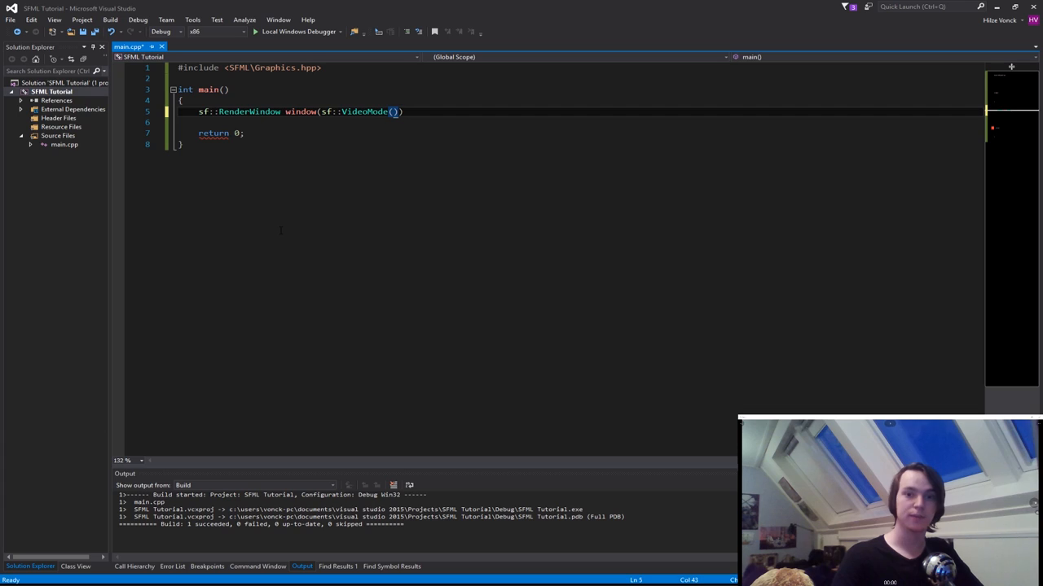
- Give the video mode 512 by 512 and begin the "SFML title string
{"action": "type", "text": "512"}
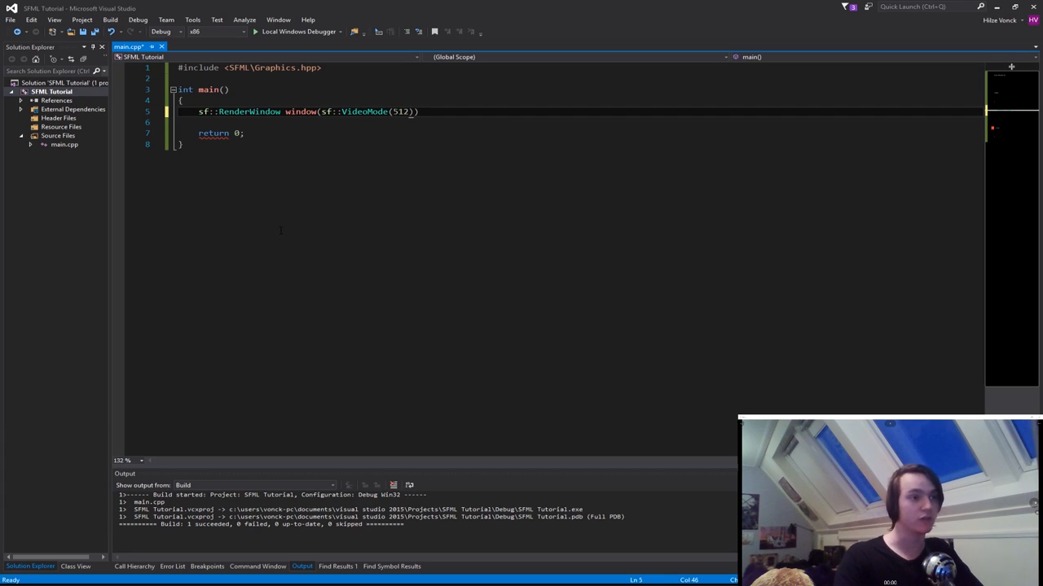
{"action": "type", "text": ", 512"}
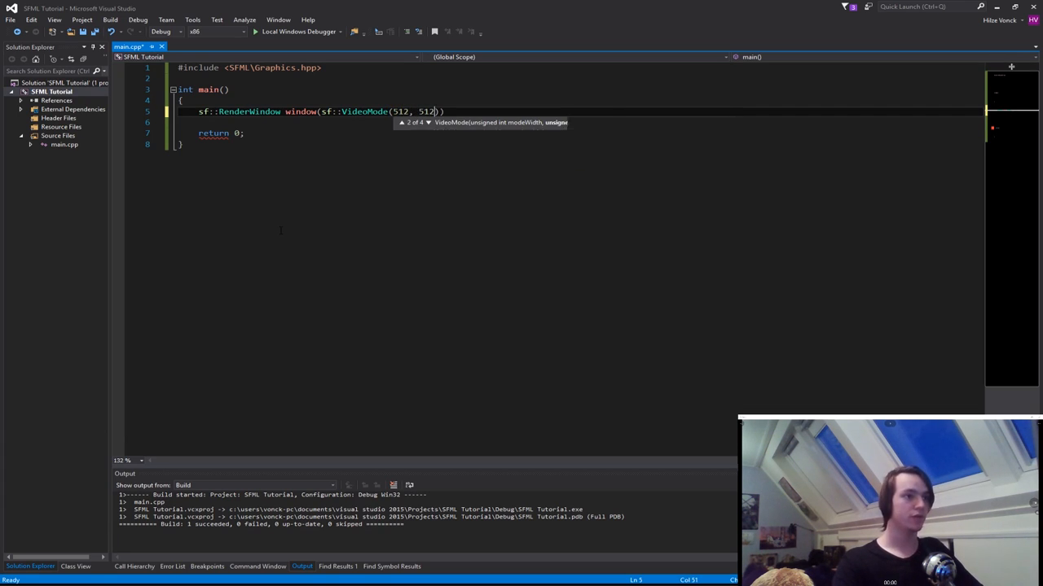
{"action": "type", "text": ","}
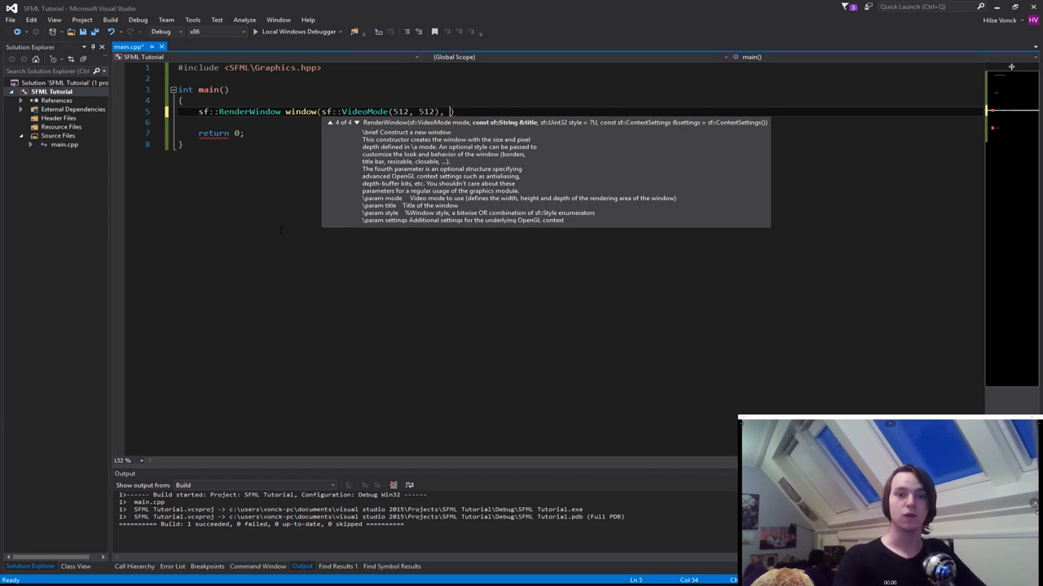
{"action": "type", "text": "\"\""}
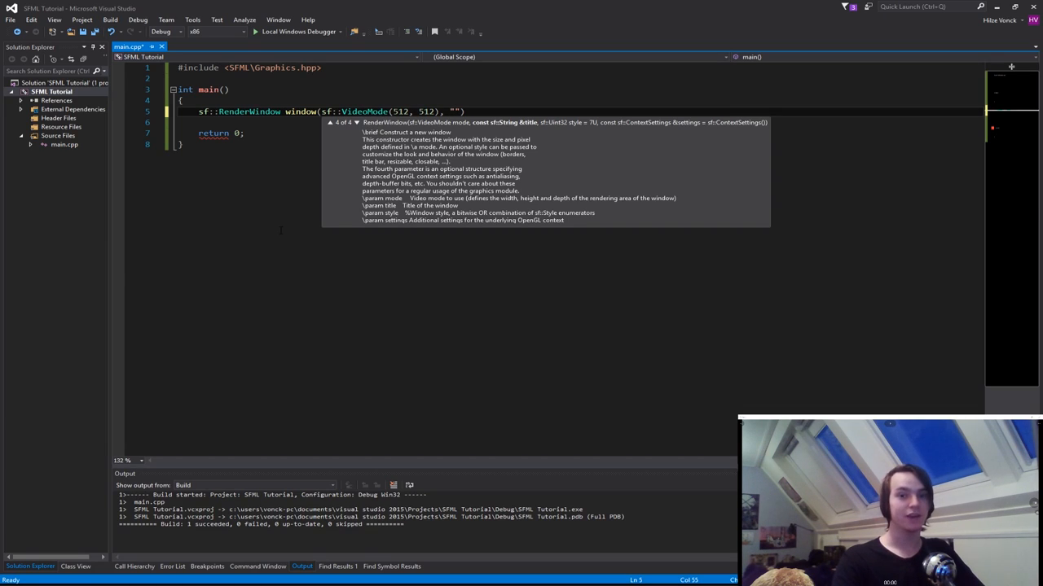
{"action": "type", "text": "SFML Tutorial"}
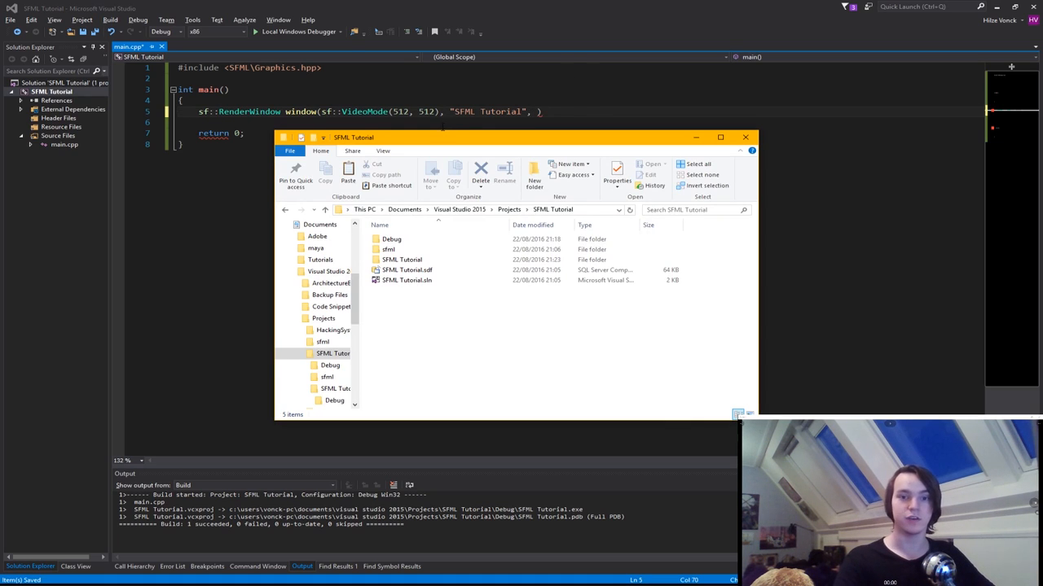
{"action": "mouse_move", "coordinate": [694, 137]}
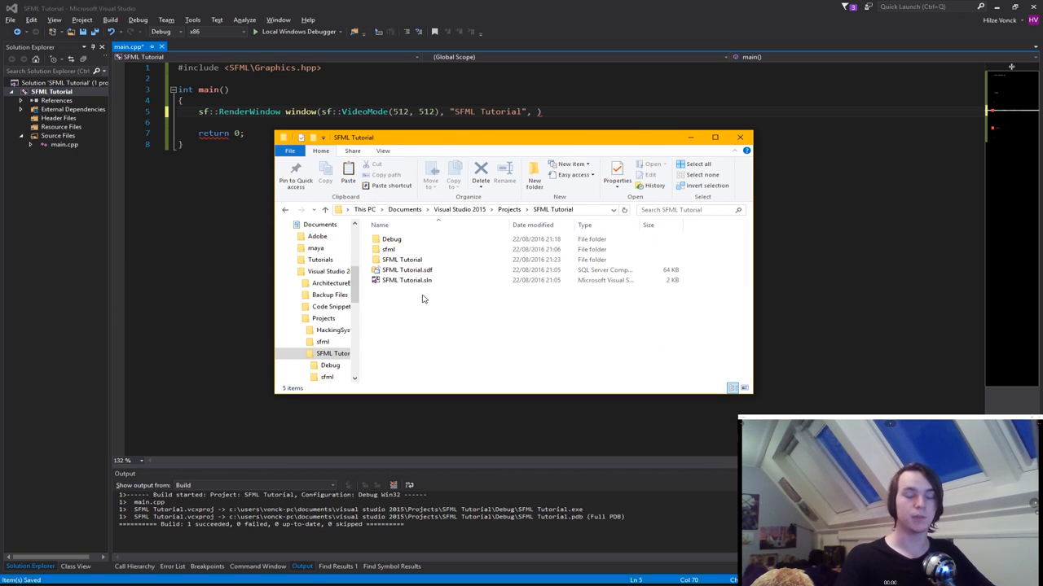
{"action": "mouse_move", "coordinate": [446, 362]}
{"action": "type", "text": "sf::Style::"}
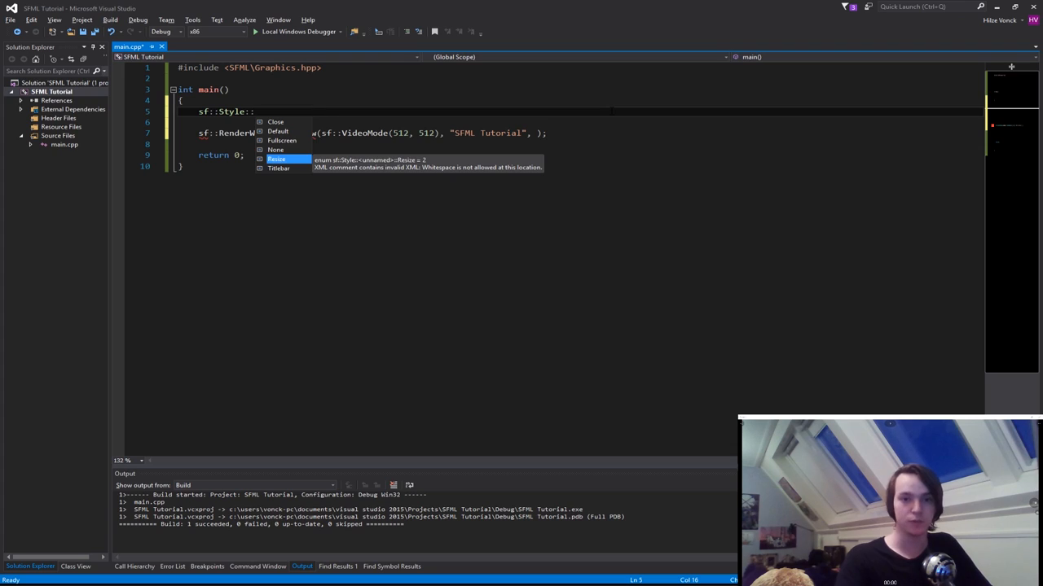
{"action": "key", "text": "down"}
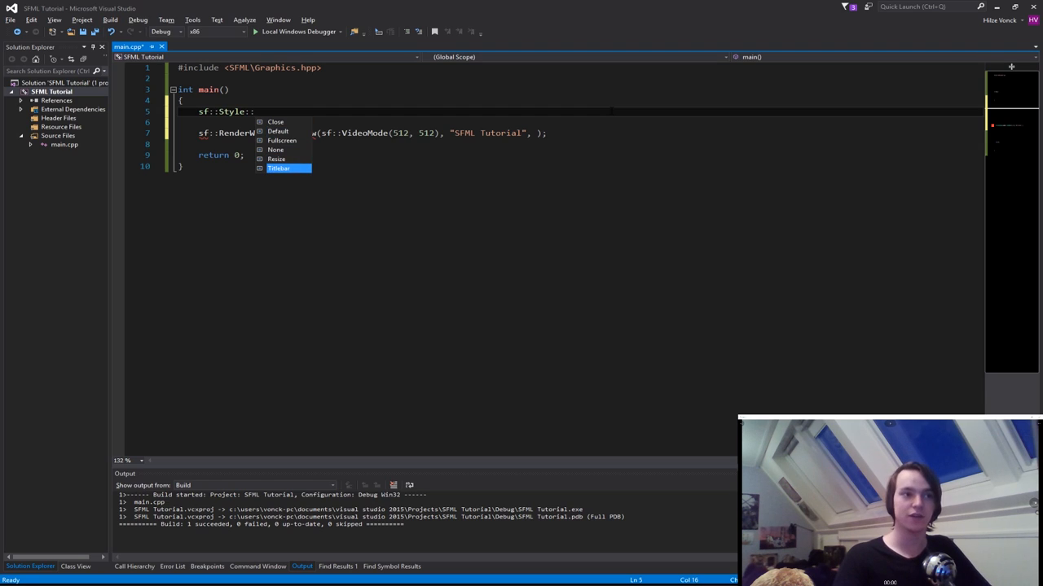
{"action": "mouse_move", "coordinate": [278, 167]}
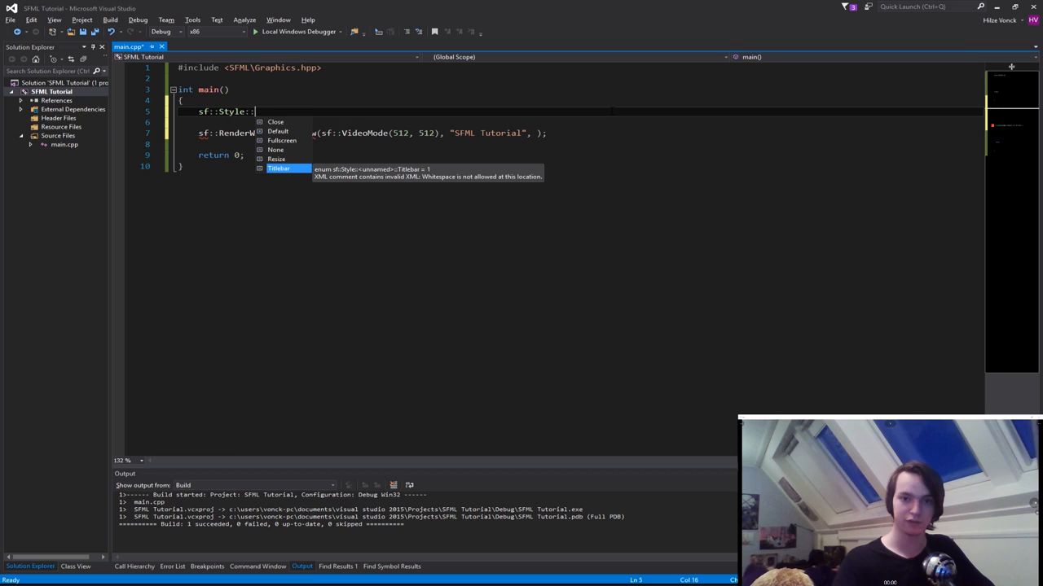
{"action": "key", "text": "Escape"}
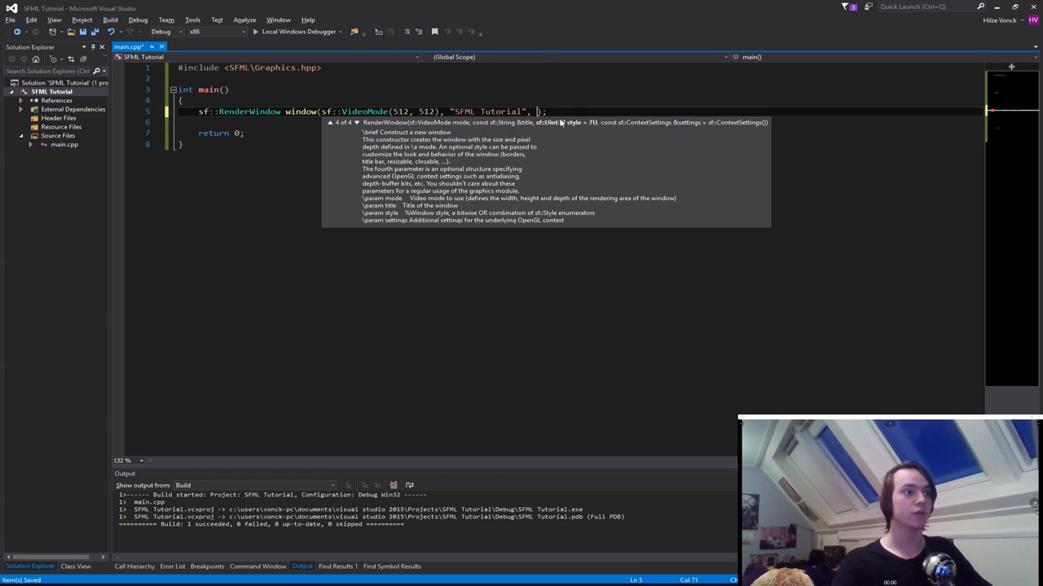
- Pass sf::Style::Close | sf::Style::Titlebar as the window style and end the declaration
{"action": "type", "text": "s"}
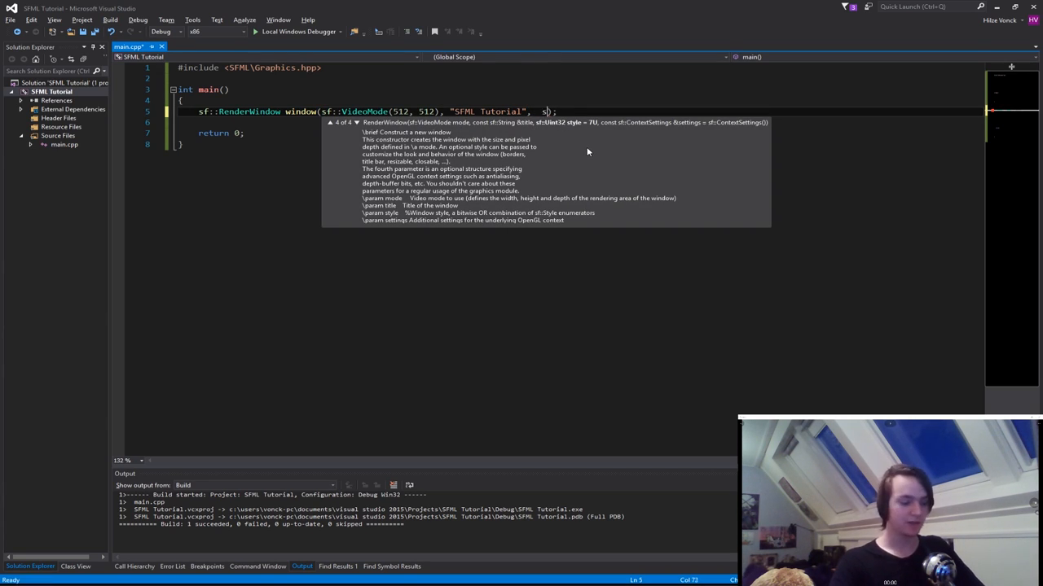
{"action": "type", "text": "f::Style"}
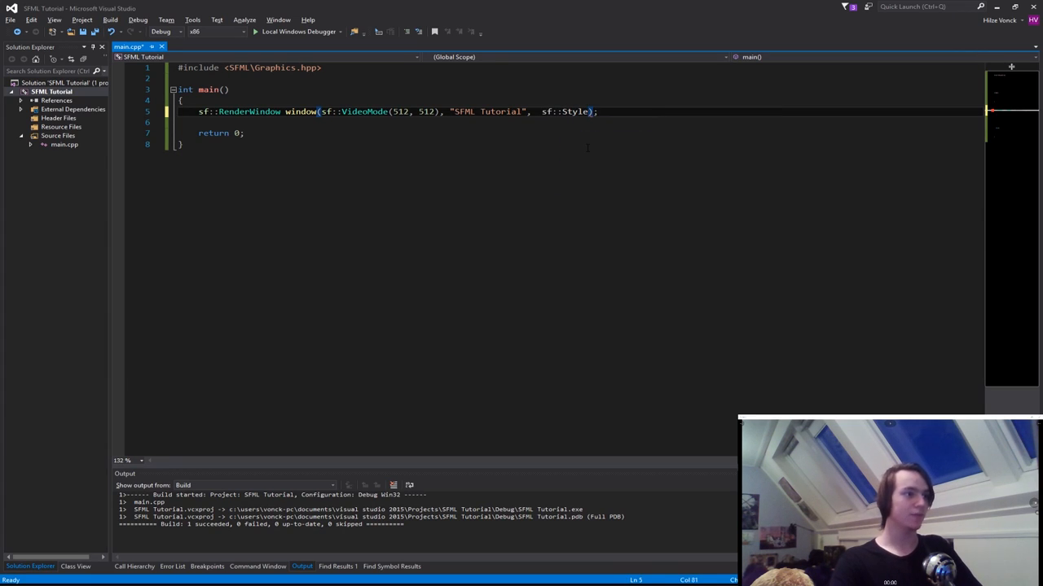
{"action": "type", "text": "::Close |"}
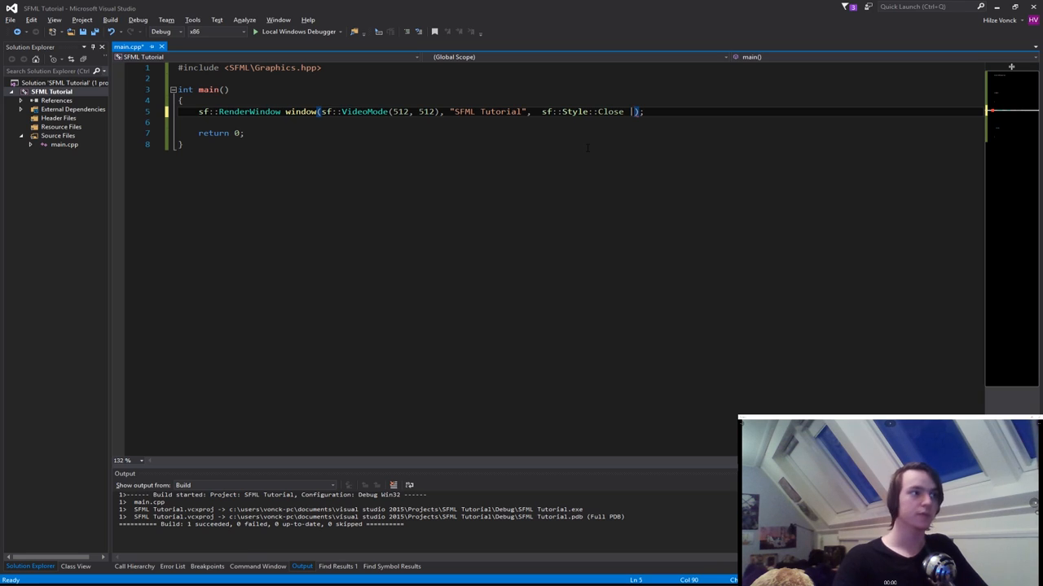
{"action": "type", "text": "sf:"}
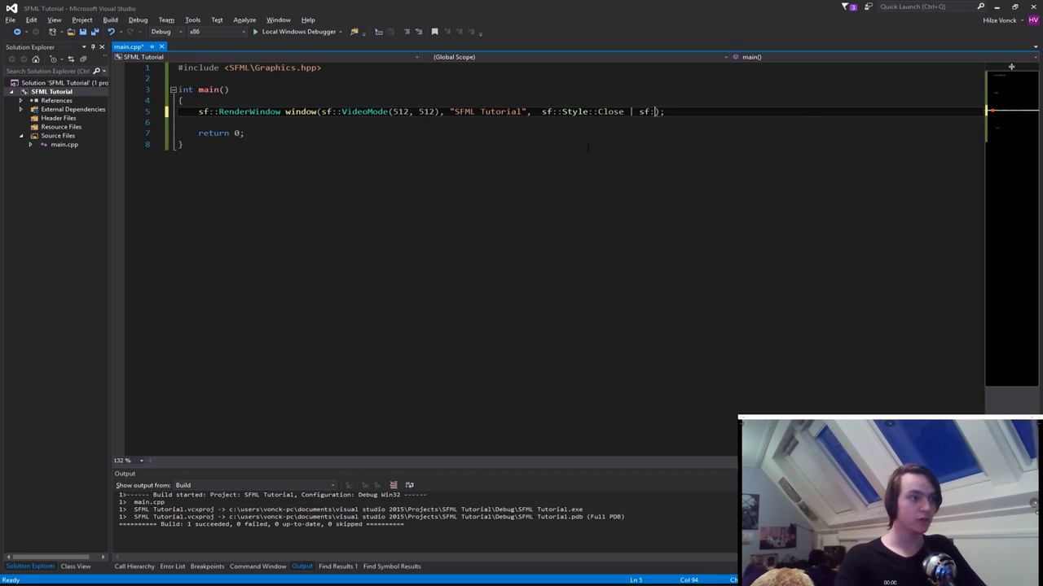
{"action": "type", "text": "Styl"}
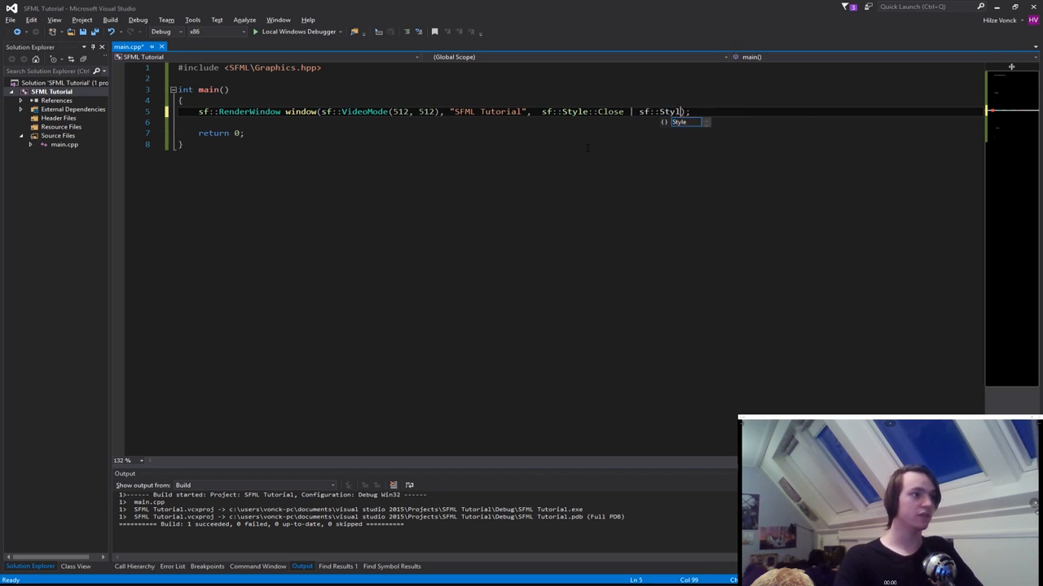
{"action": "type", "text": "ti"}
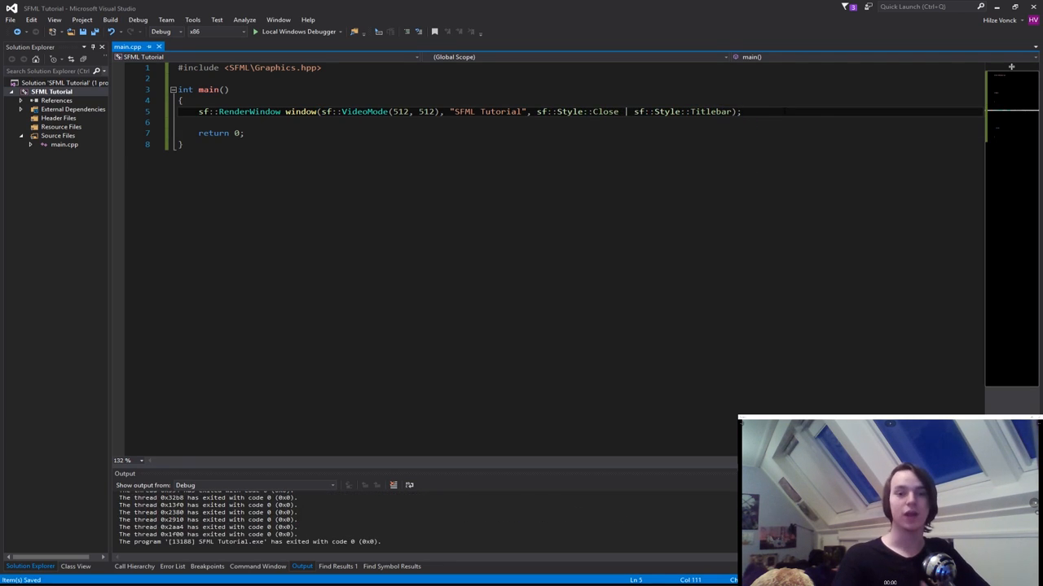
{"action": "key", "text": "Enter"}
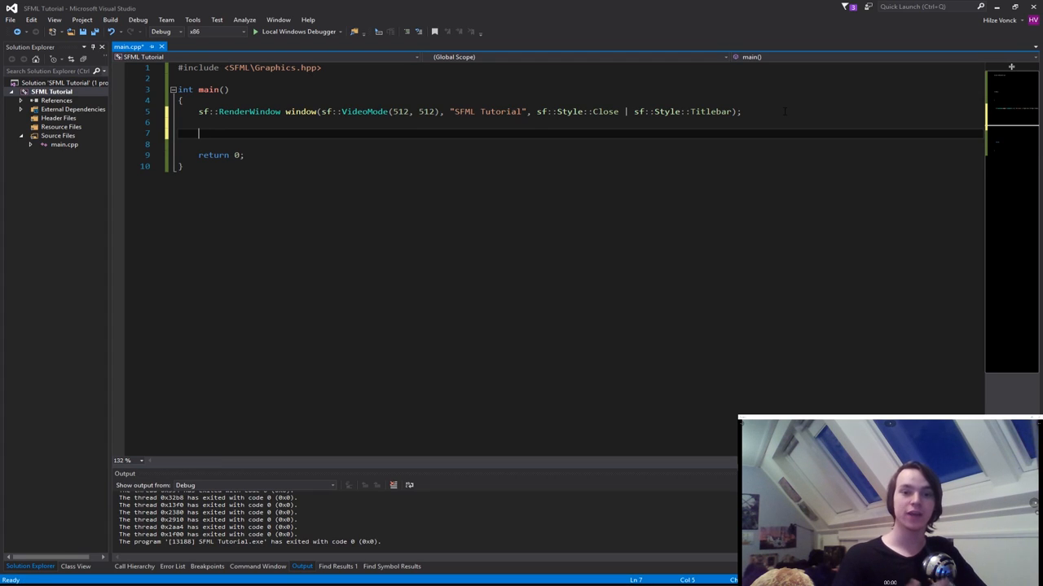
- Write the outer while (window.isOpen()) game loop
{"action": "type", "text": "while("}
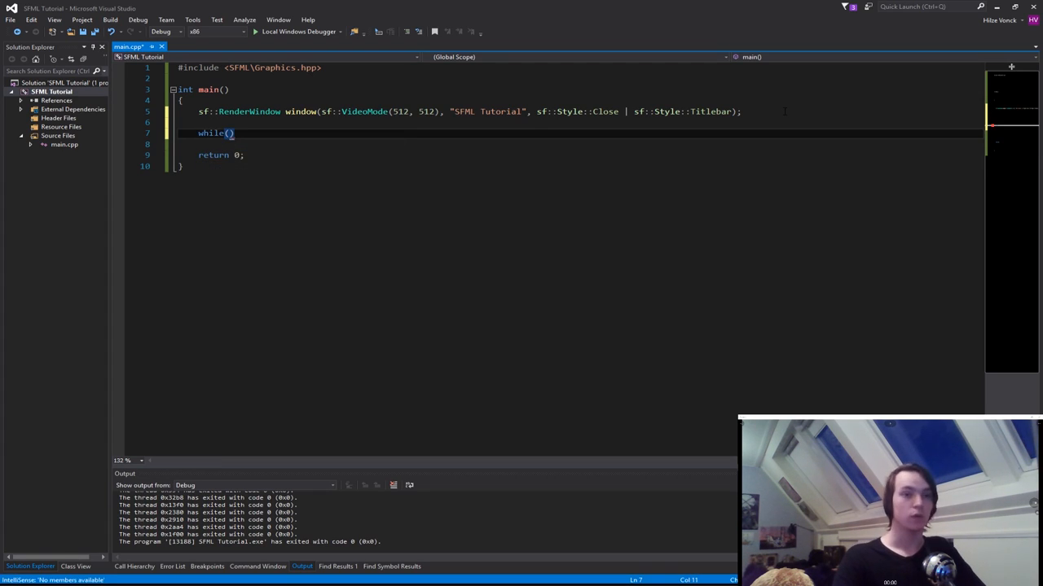
{"action": "type", "text": "window.i"}
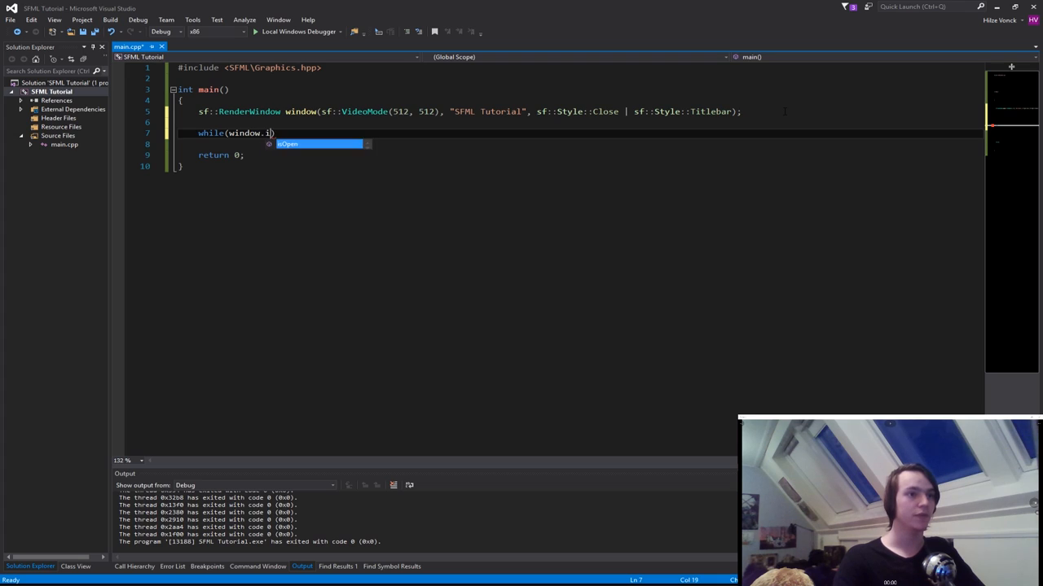
{"action": "type", "text": "sOpen()"}
{"action": "type", "text": "{"}
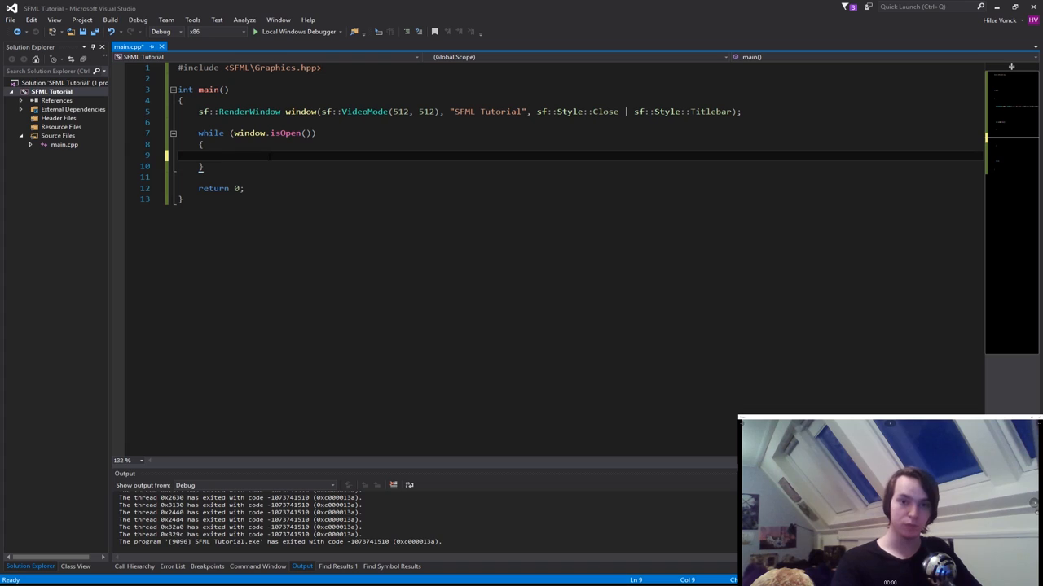
{"action": "type", "text": "while(window.pollEvent("}
{"action": "type", "text": "sf"}
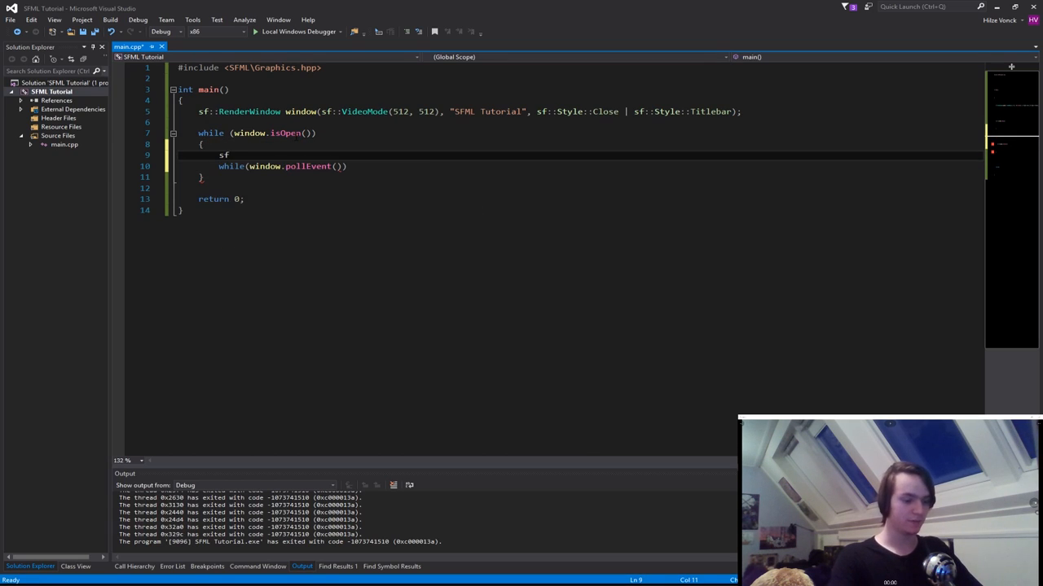
- Declare sf::Event evnt and an inner while (window.pollEvent(evnt)) loop
{"action": "type", "text": "::Event evnt;"}
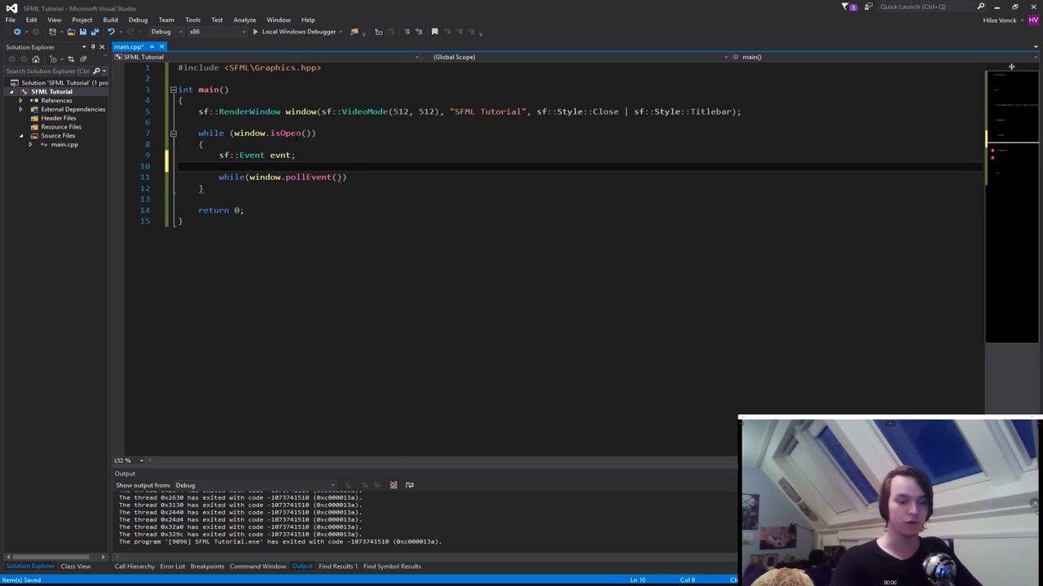
{"action": "type", "text": "eveb"}
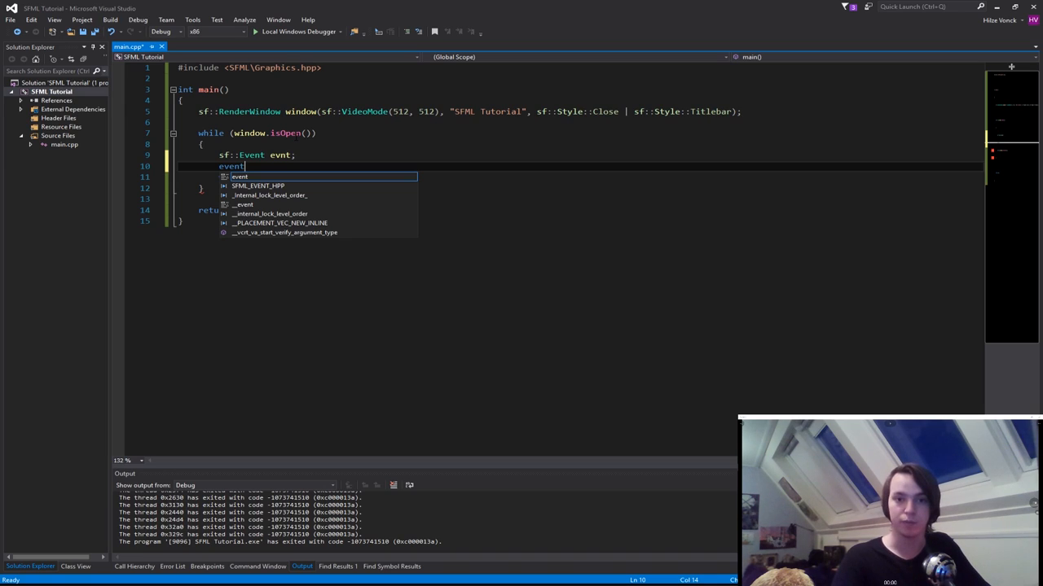
{"action": "type", "text": "while(window.pollEvent())"}
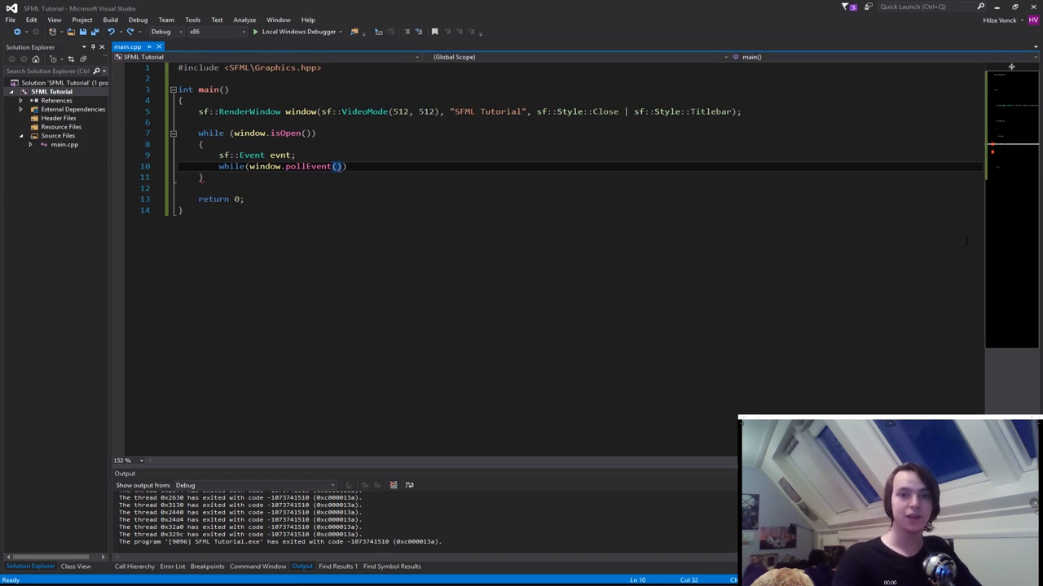
{"action": "type", "text": "evnt"}
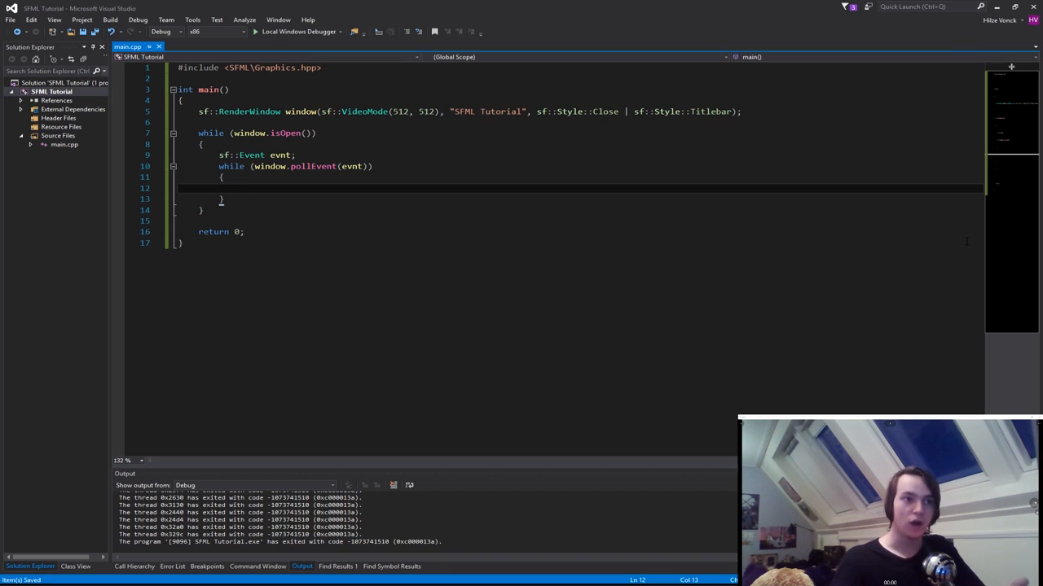
- Inside the poll loop, test if (evnt.type == evnt.Closed)
{"action": "left_click", "coordinate": [237, 189]}
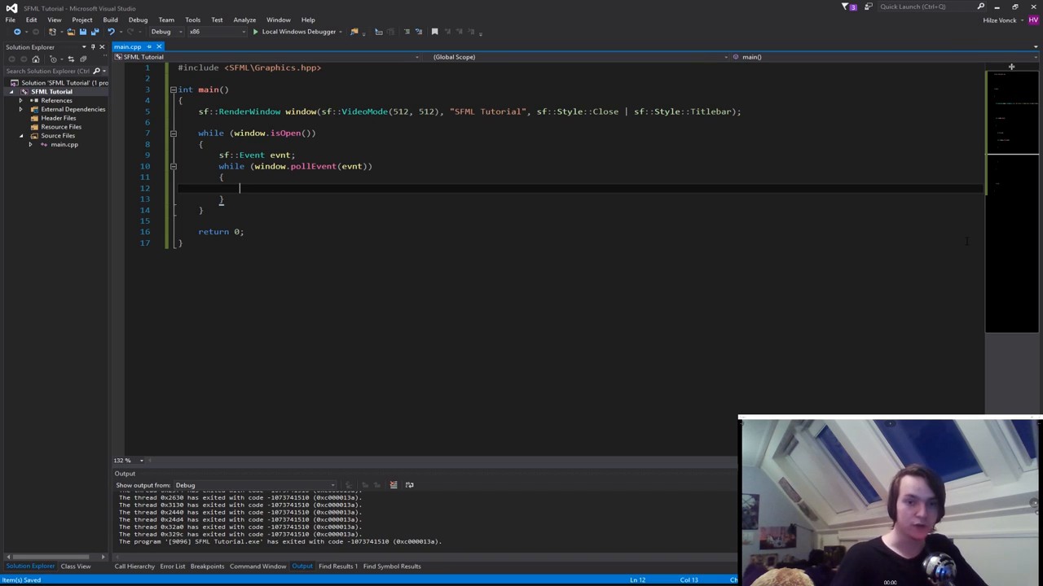
{"action": "type", "text": "if()"}
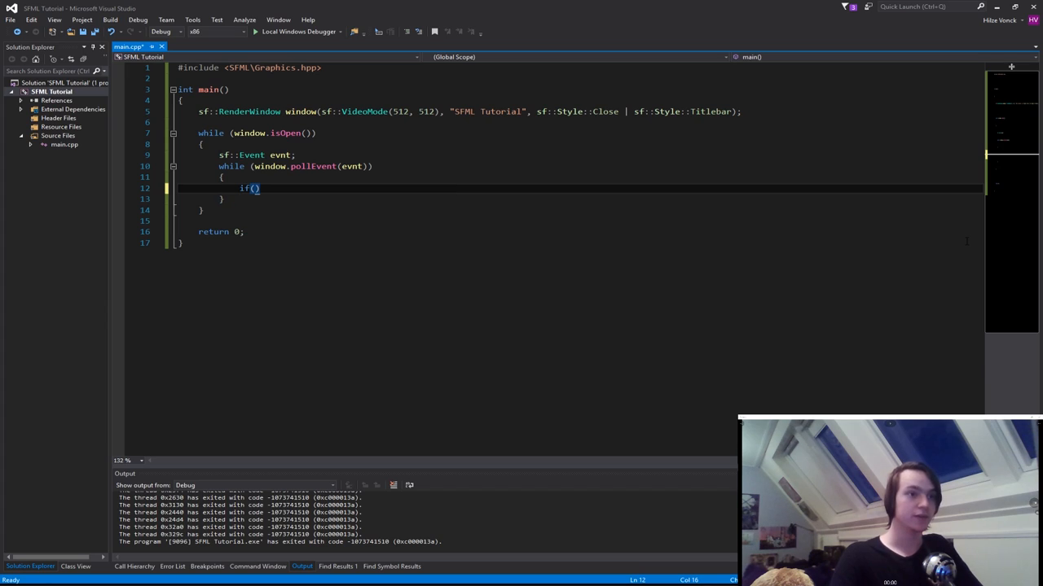
{"action": "type", "text": "evnt.type"}
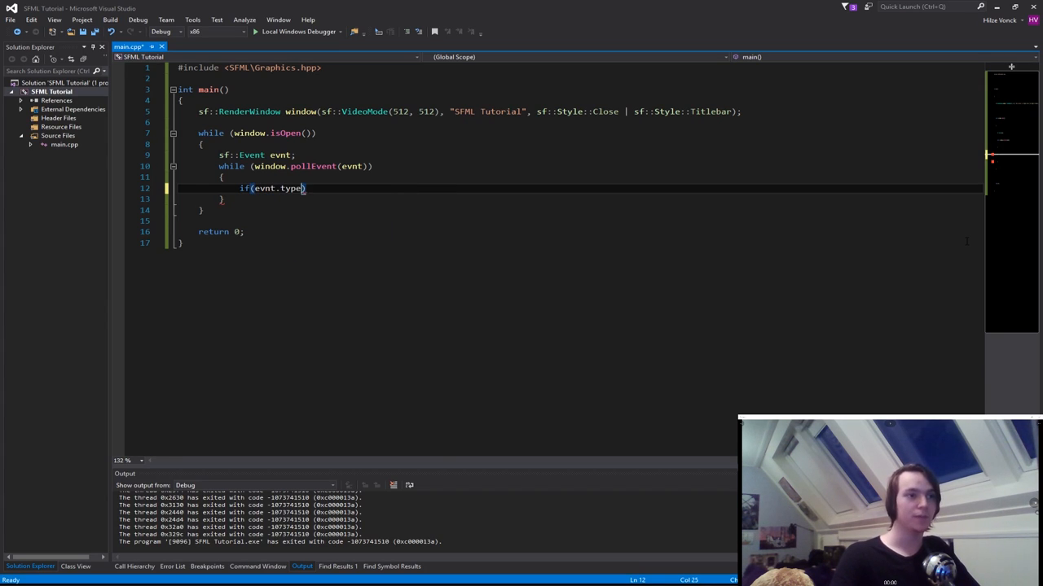
{"action": "type", "text": "== evnt.sl"}
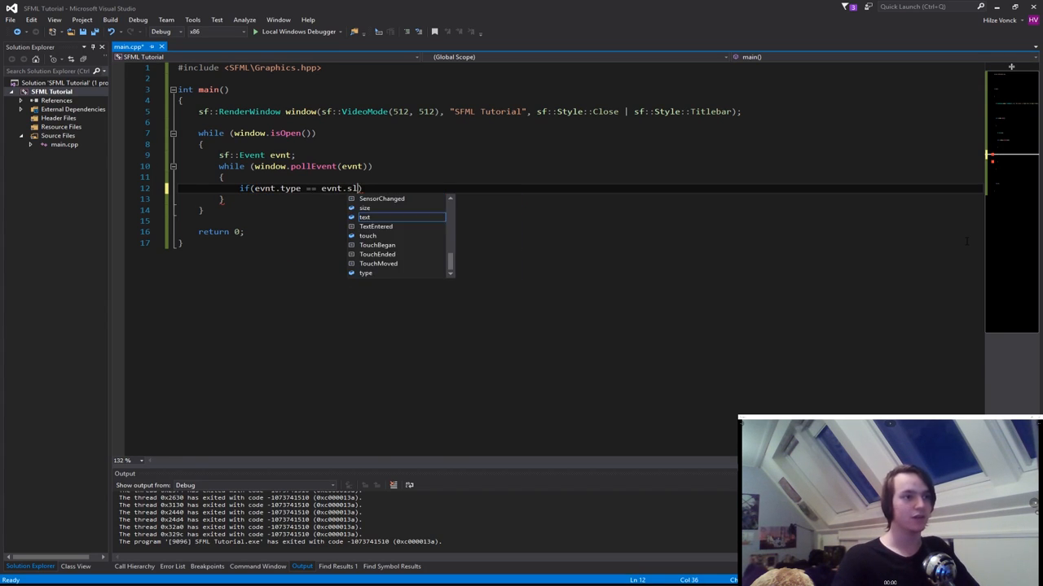
{"action": "type", "text": "Closed"}
{"action": "type", "text": "{"}
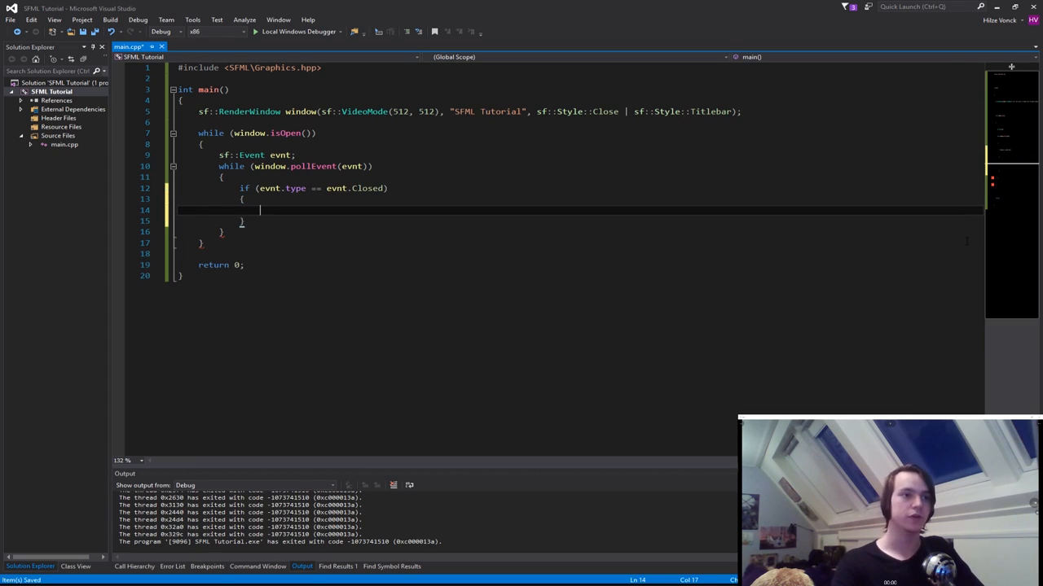
- Call window.close(); when the Closed event arrives
{"action": "type", "text": "window.l"}
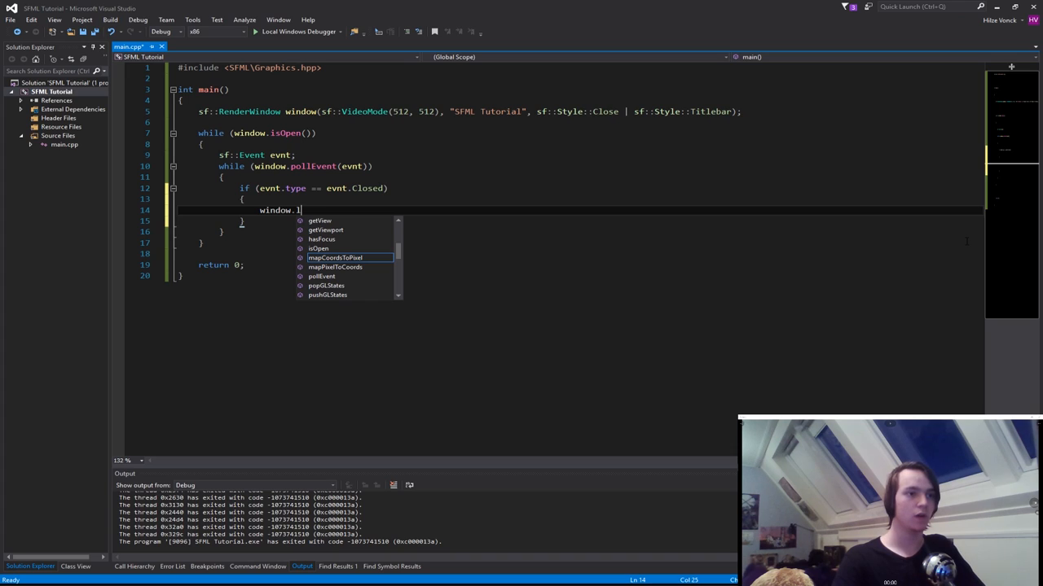
{"action": "type", "text": "close"}
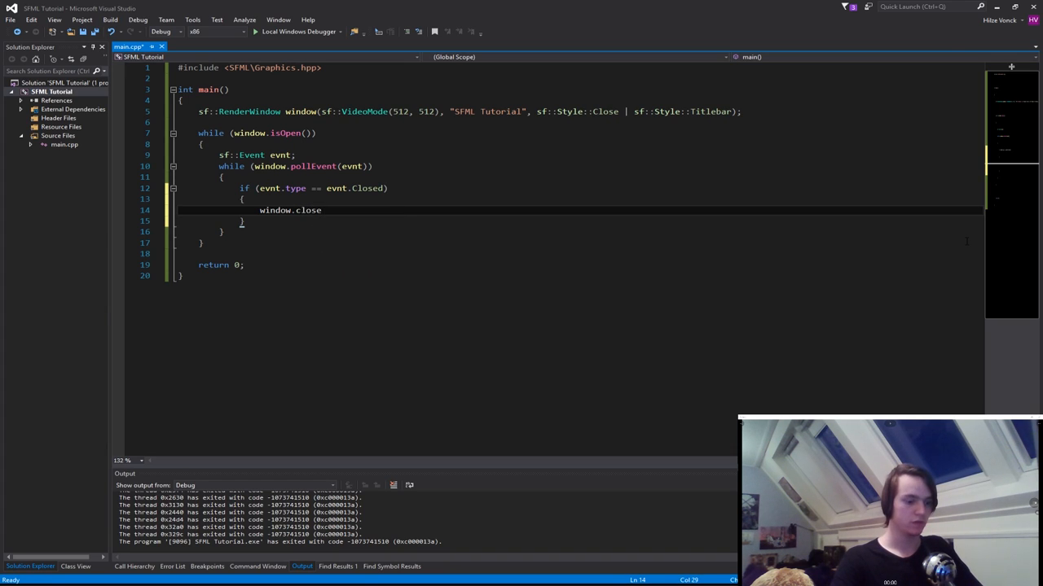
{"action": "type", "text": "();"}
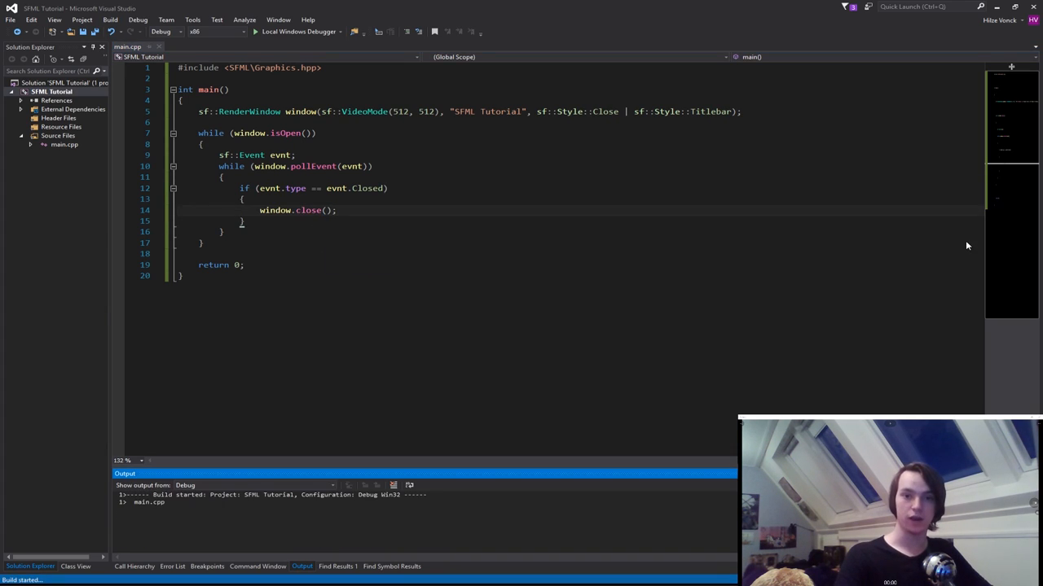
- Run the program with Local Windows Debugger so the SFML Tutorial window appears
{"action": "left_click", "coordinate": [297, 31]}
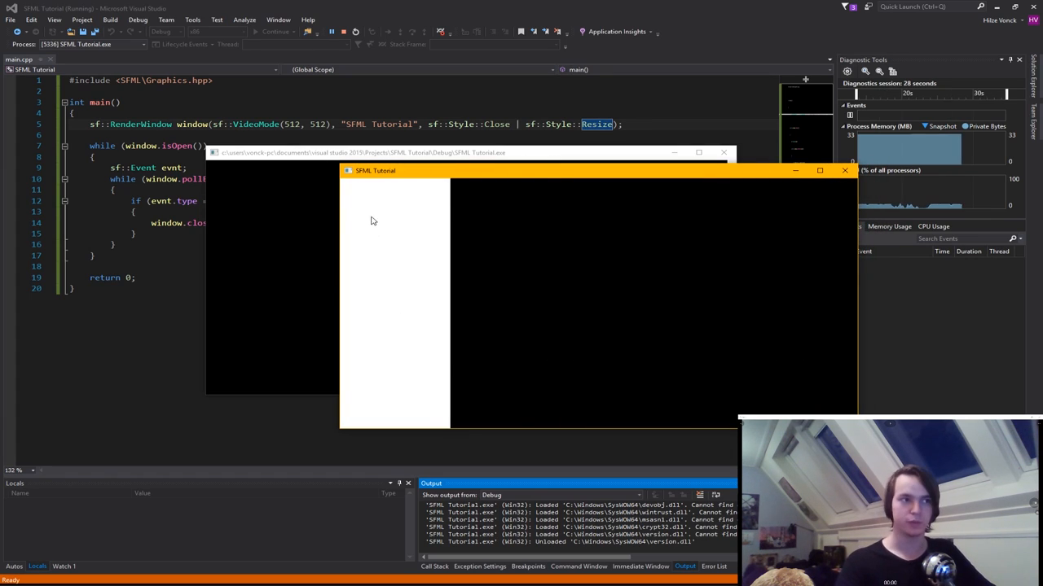
{"action": "mouse_move", "coordinate": [682, 322]}
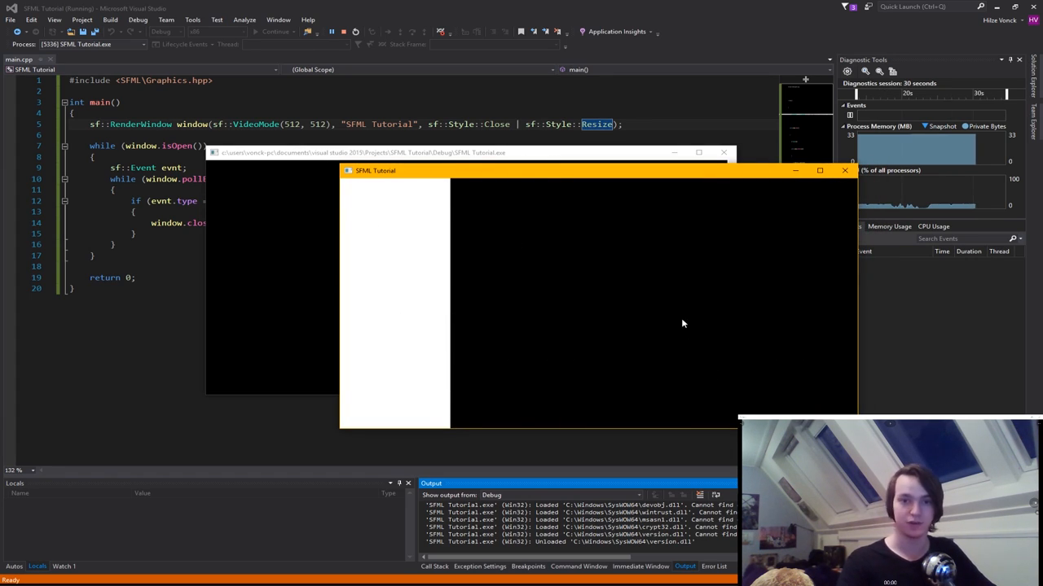
{"action": "mouse_move", "coordinate": [623, 340]}
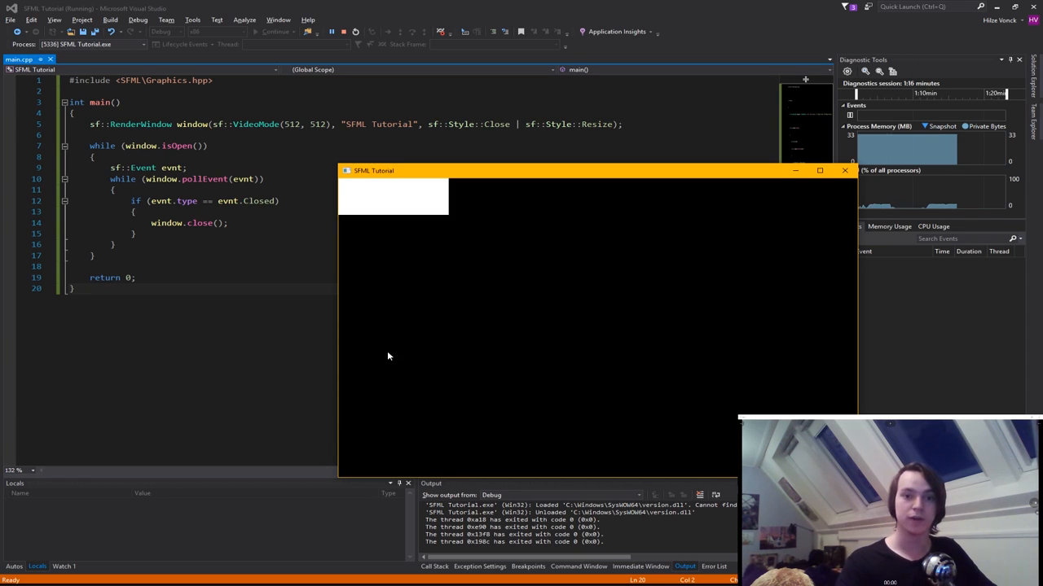
{"action": "mouse_move", "coordinate": [401, 373]}
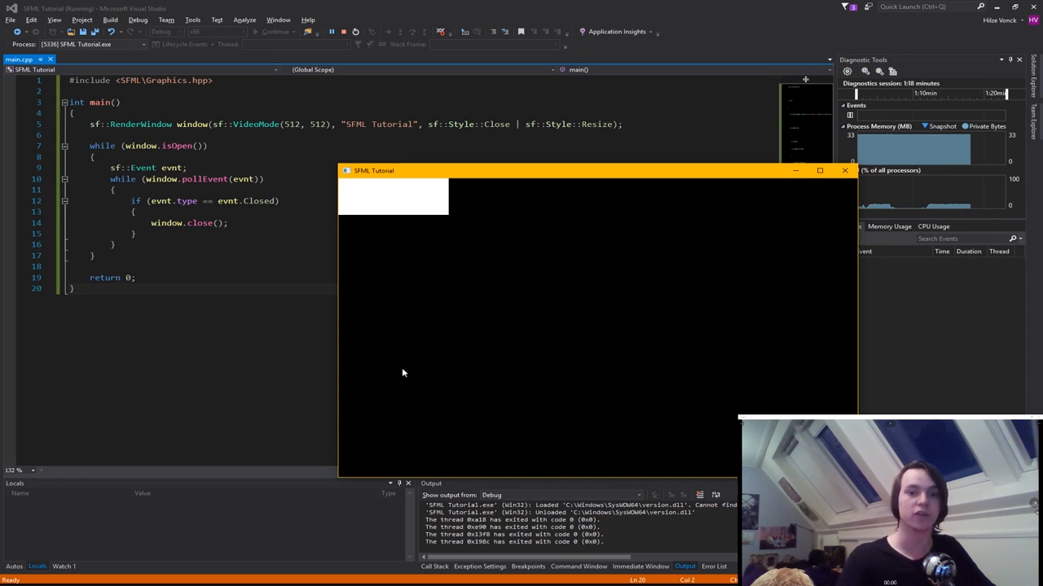